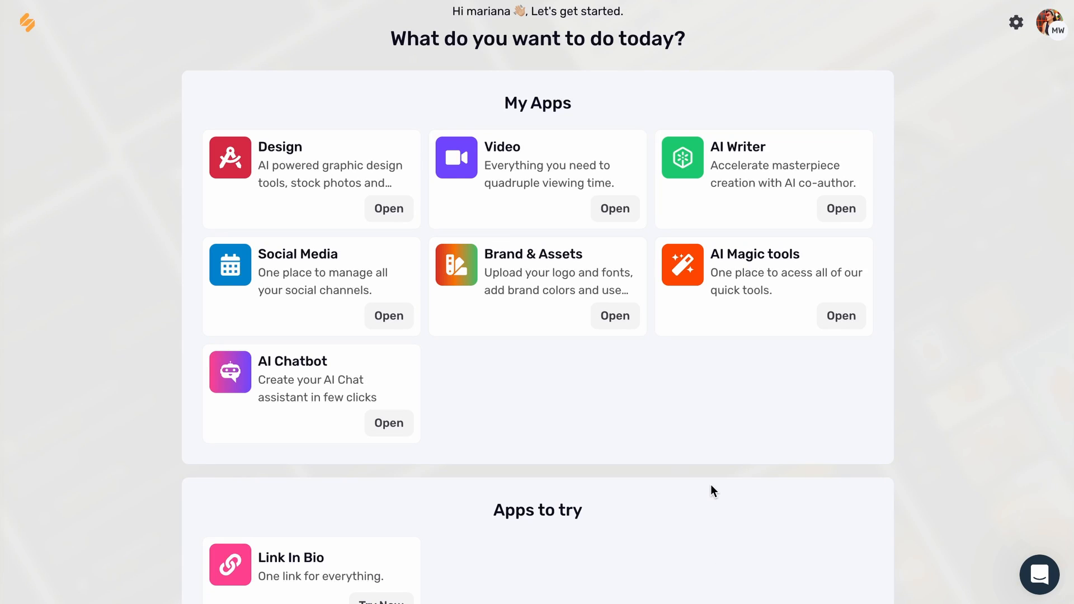
Launch the Social Media app from its card and open Bulk Schedule Posts
scroll("down", 3)
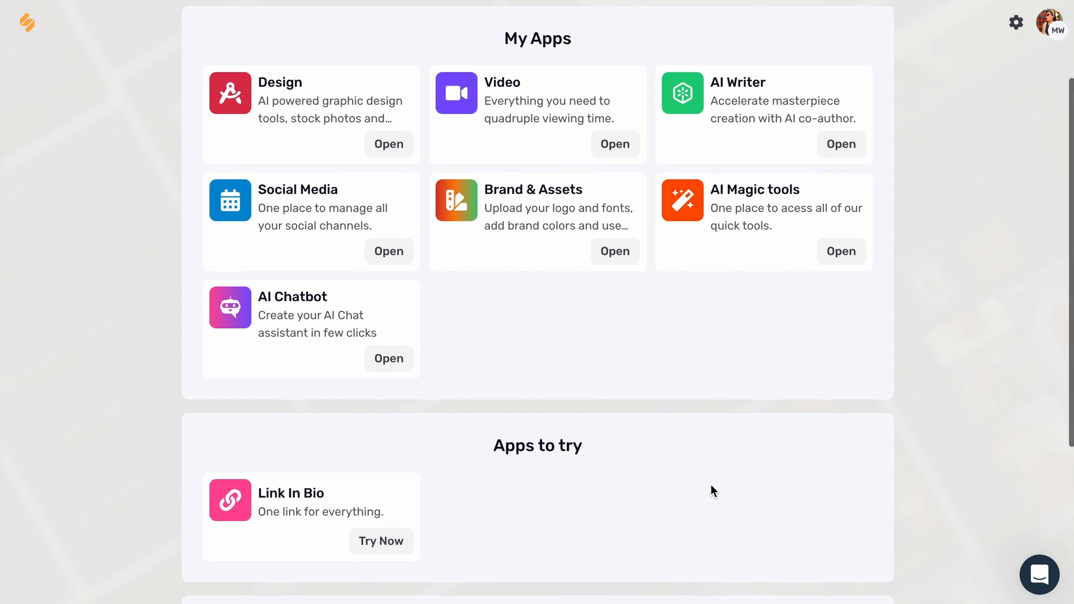
mouse_move(397, 247)
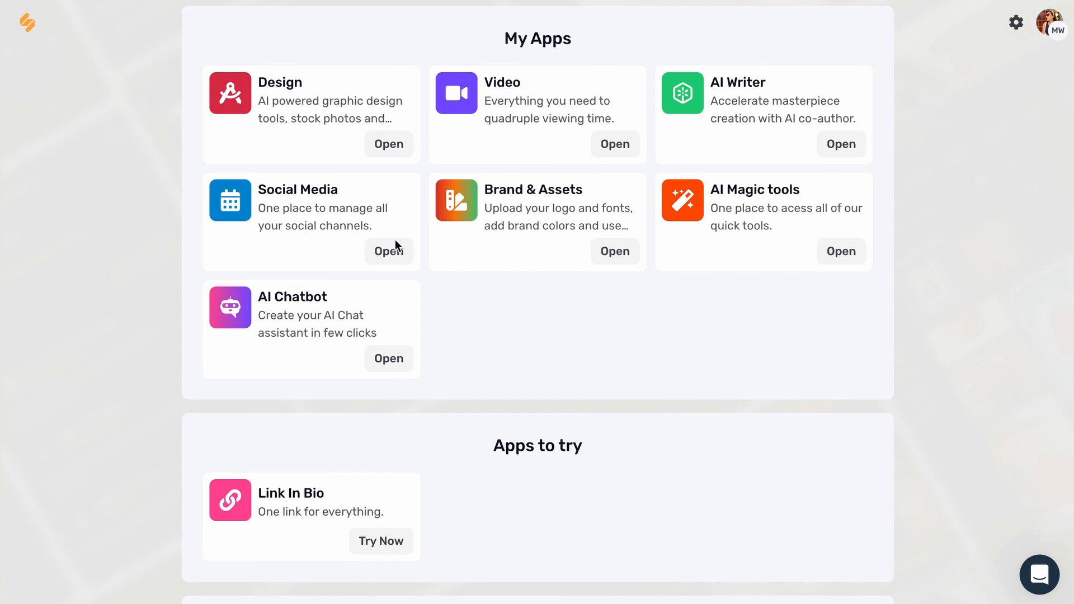
mouse_move(389, 268)
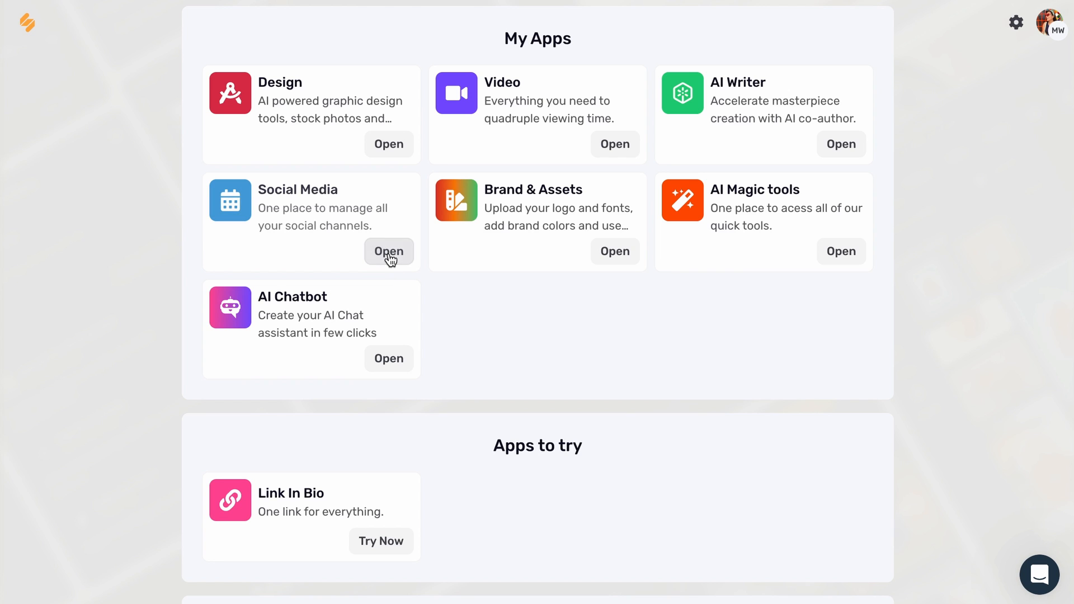
left_click(388, 251)
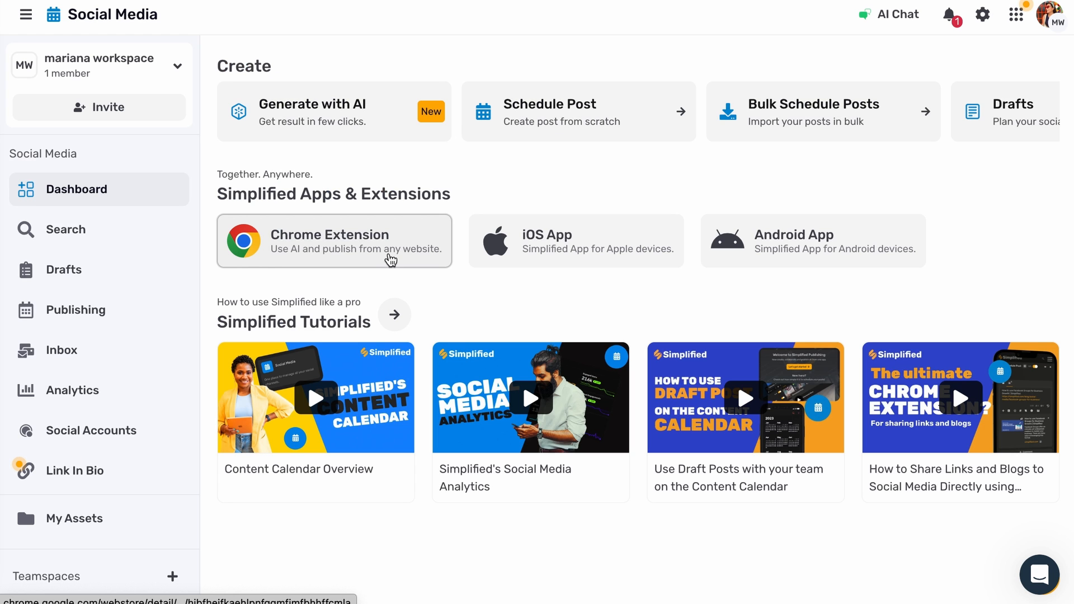
mouse_move(836, 122)
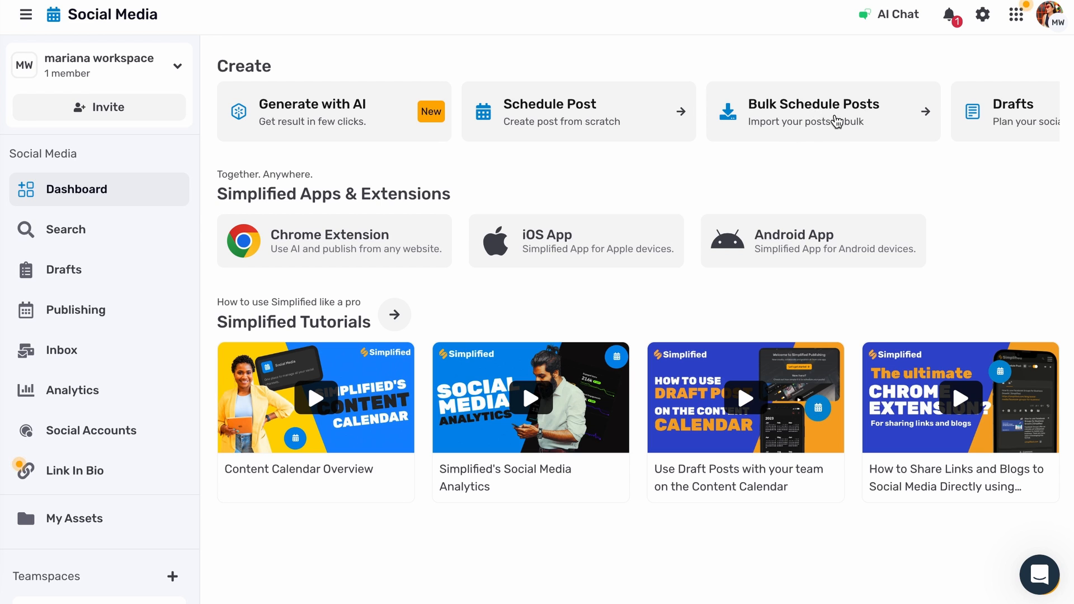
left_click(815, 112)
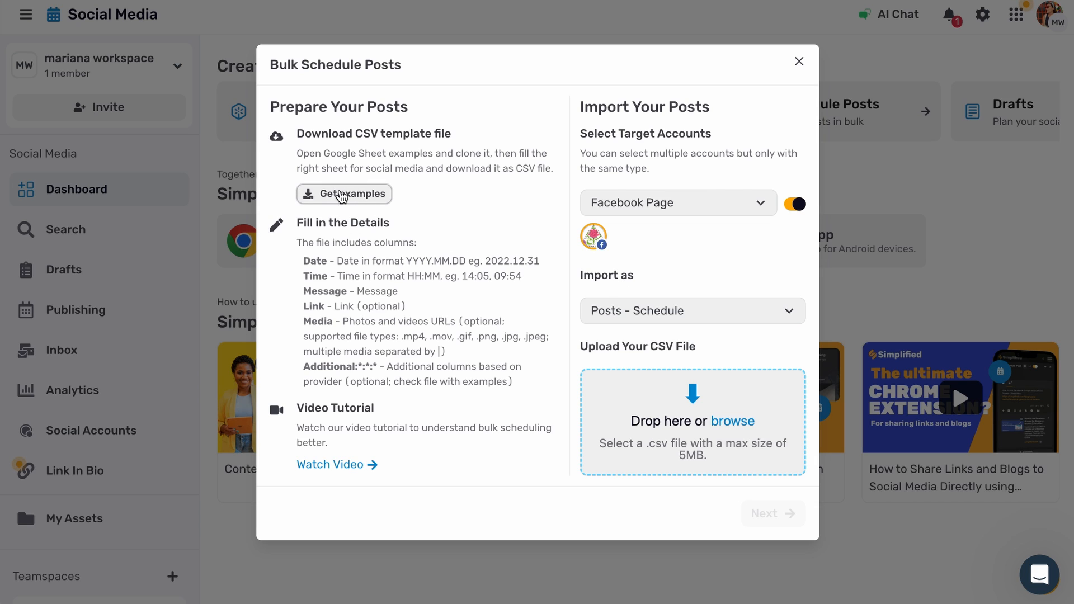
Open the Get examples bulk-post template and save a copy to My Drive
left_click(344, 194)
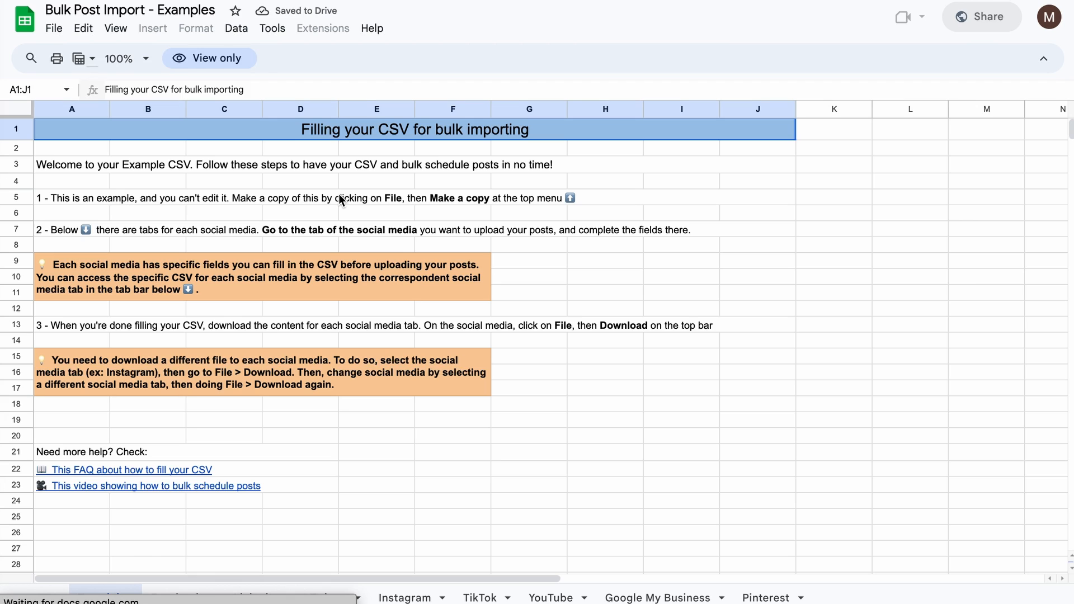
left_click(54, 28)
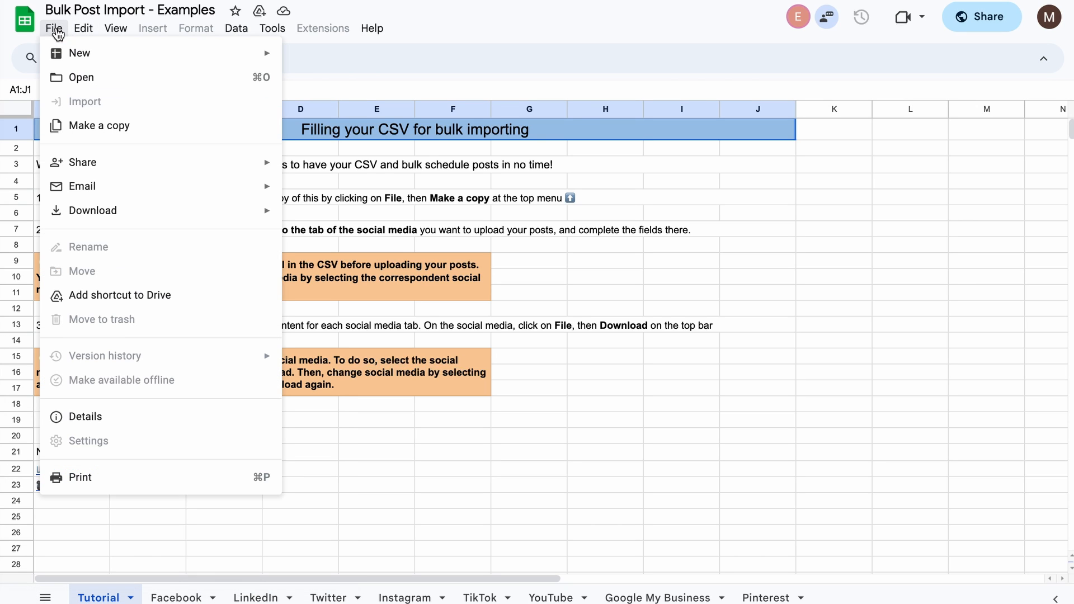
mouse_move(98, 125)
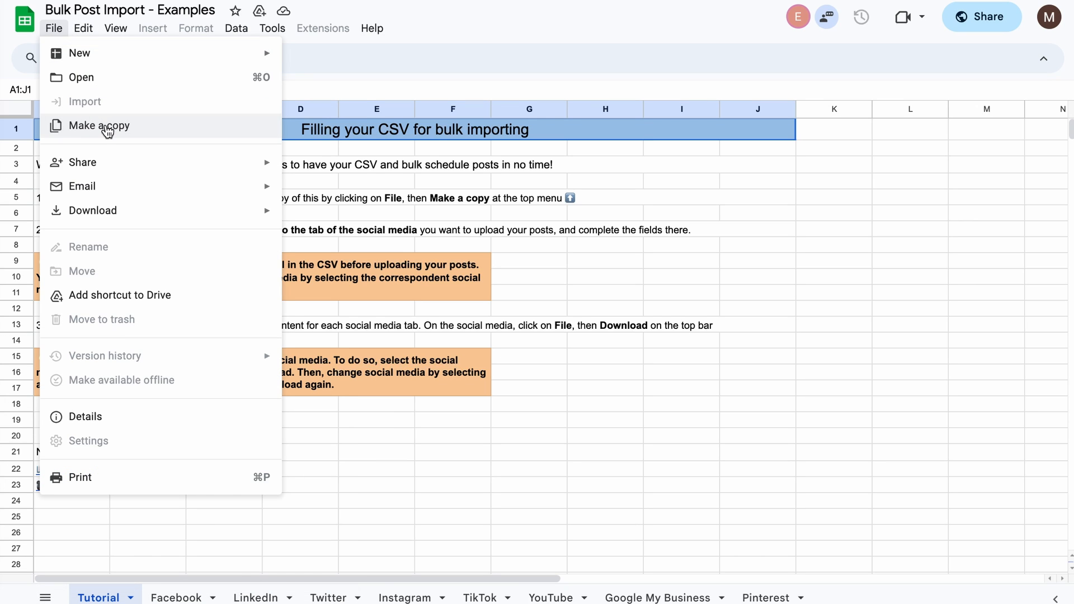
left_click(98, 125)
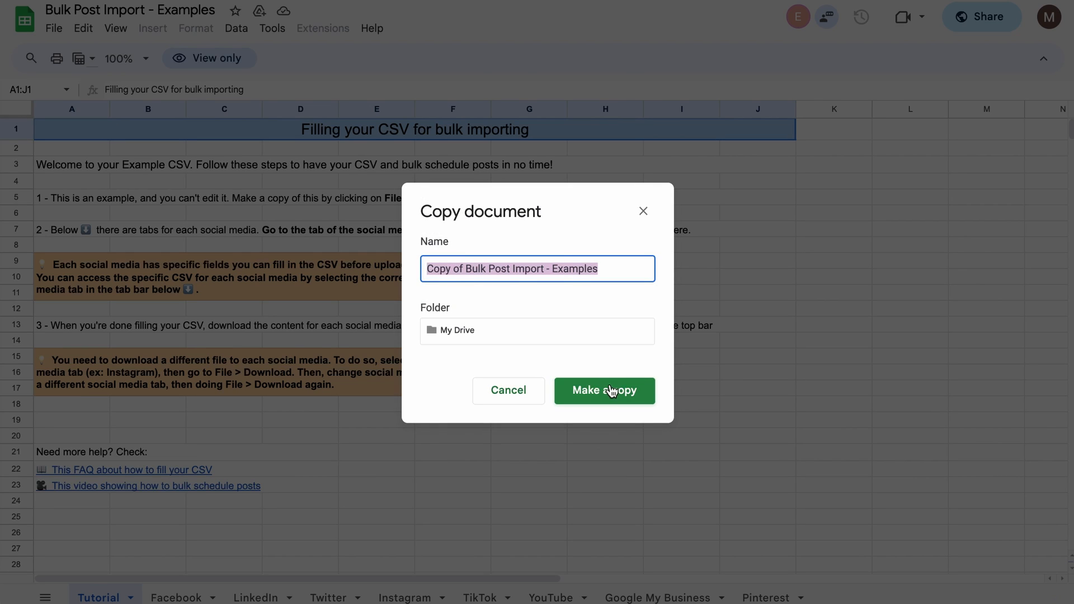
left_click(604, 391)
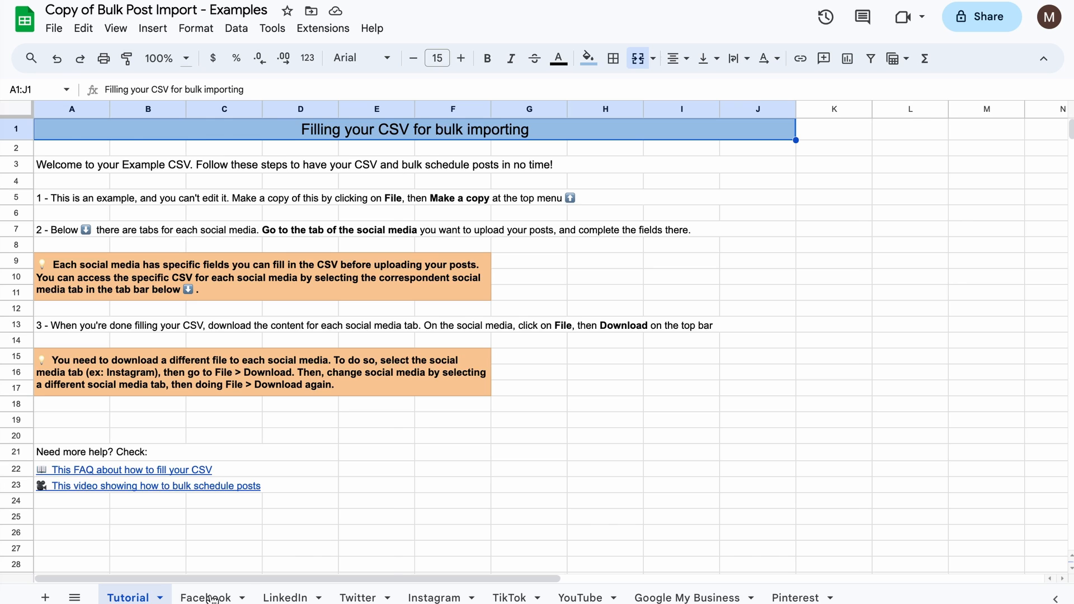
On the Facebook sheet, enter a 2023.12.24 12:20 post with 'amazing videos in minutes' message
left_click(204, 598)
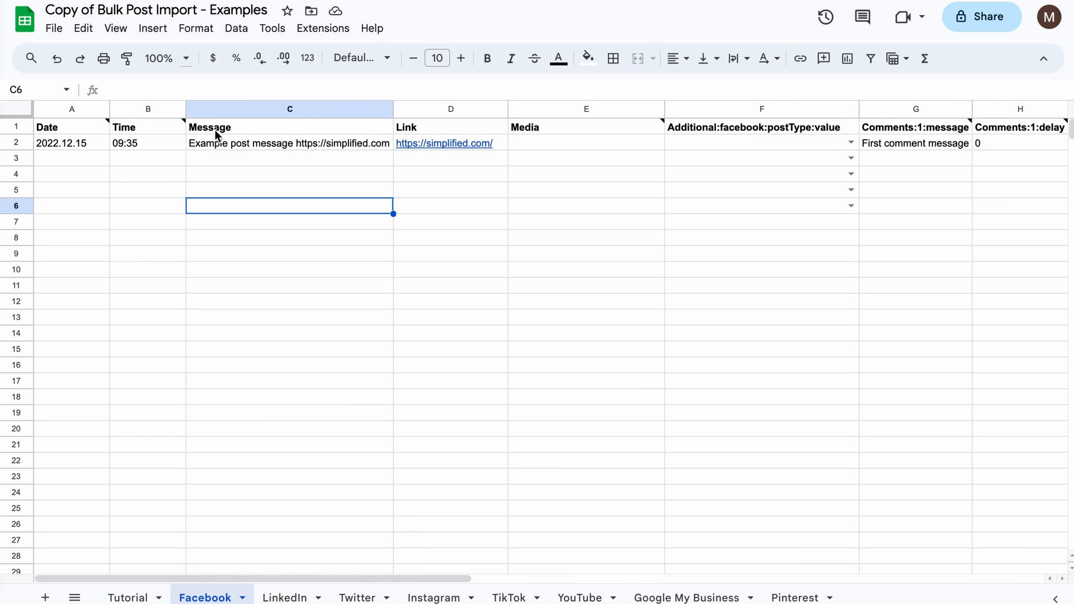
type("2023.12.")
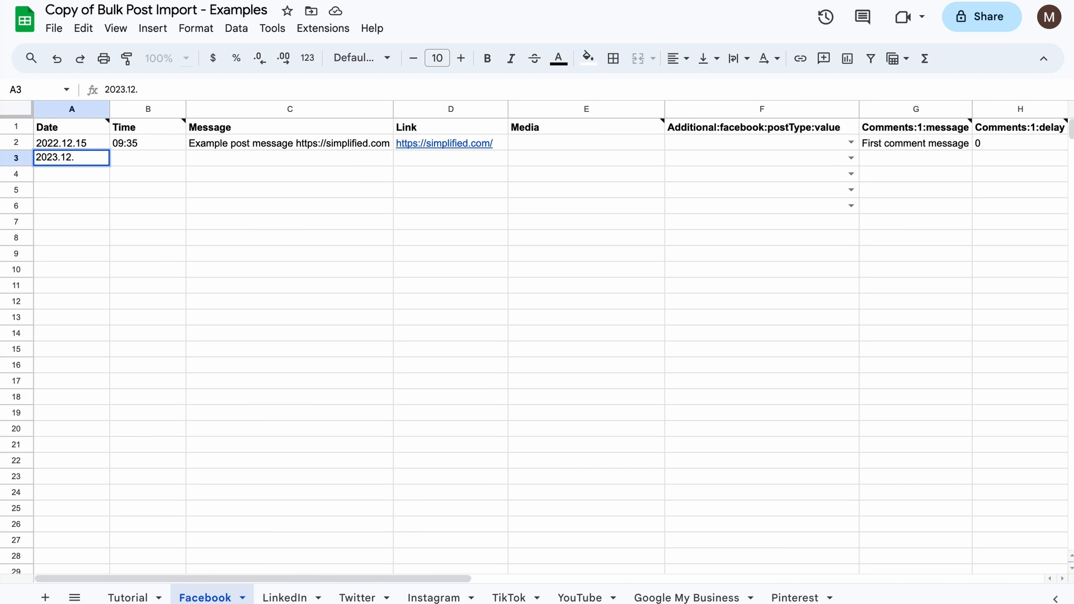
type("Create")
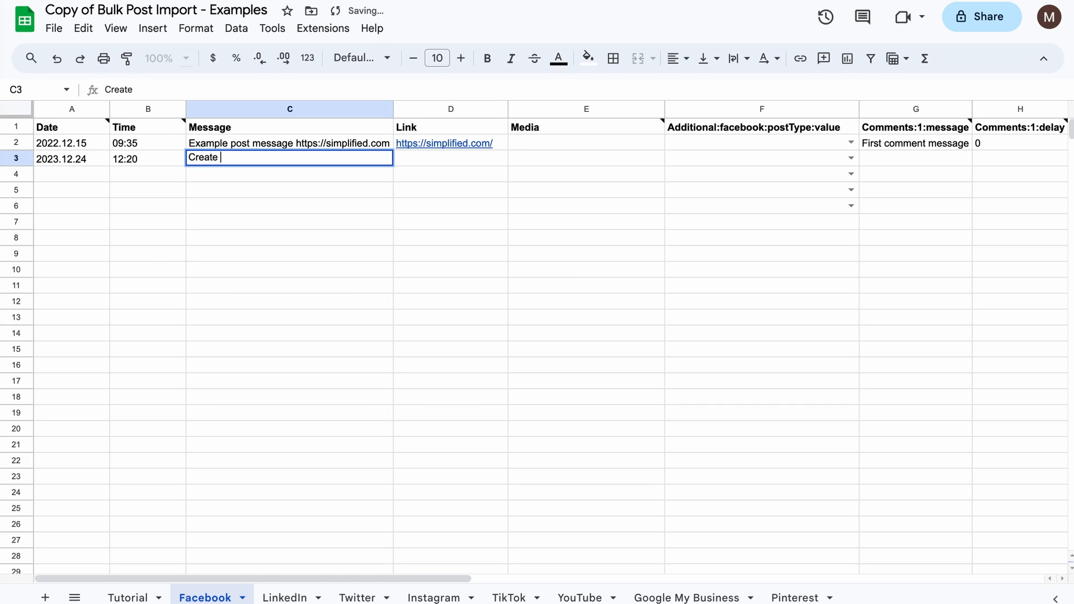
type("amazing videos in minutes")
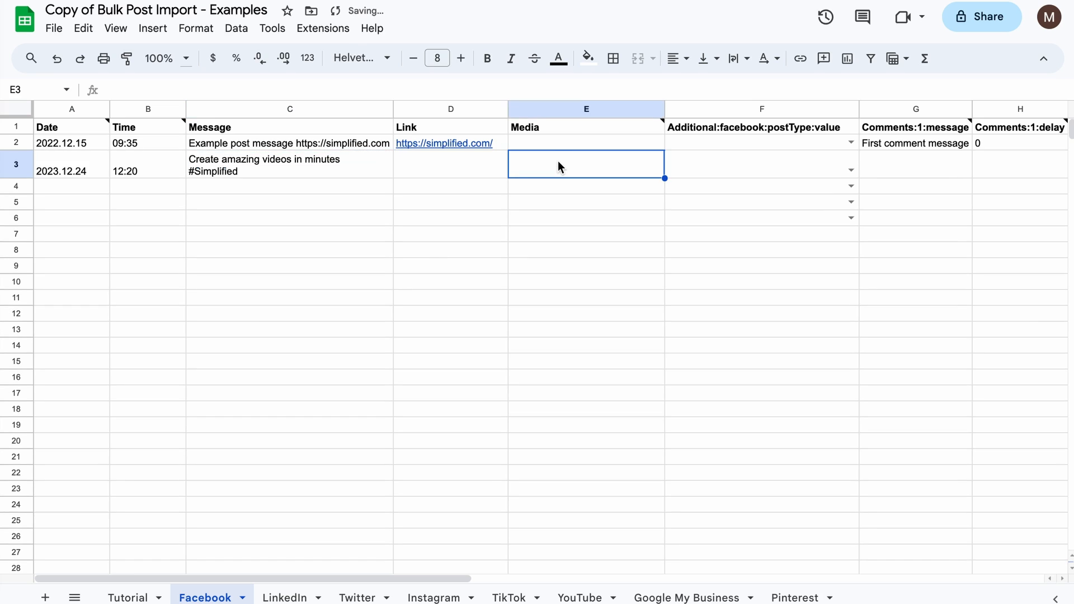
mouse_move(523, 179)
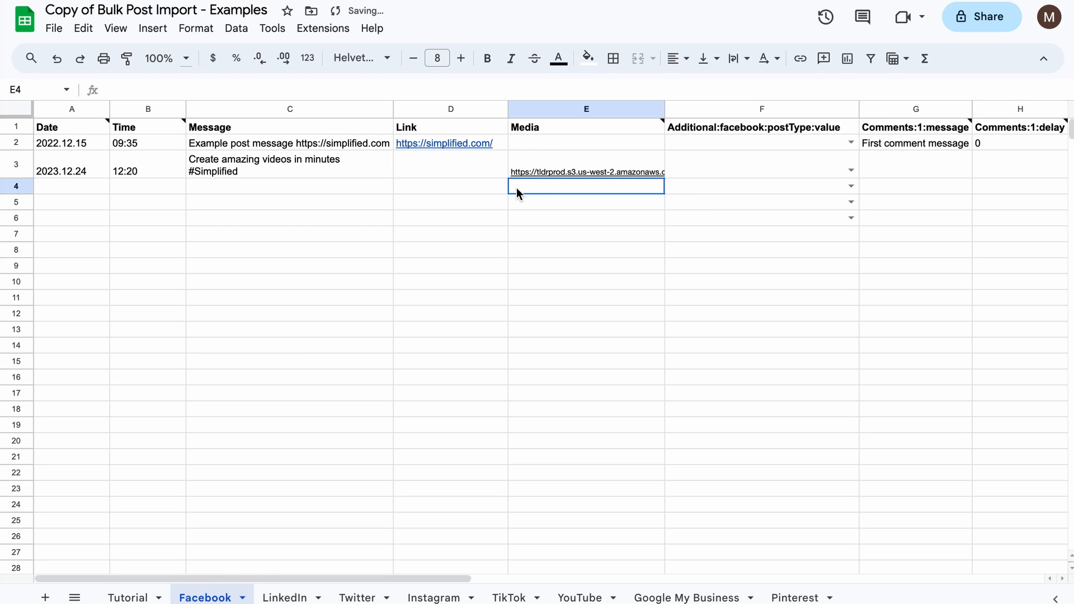
Copy the simplified.com link from D2 to D3 and set F3's post type to post
left_click(444, 143)
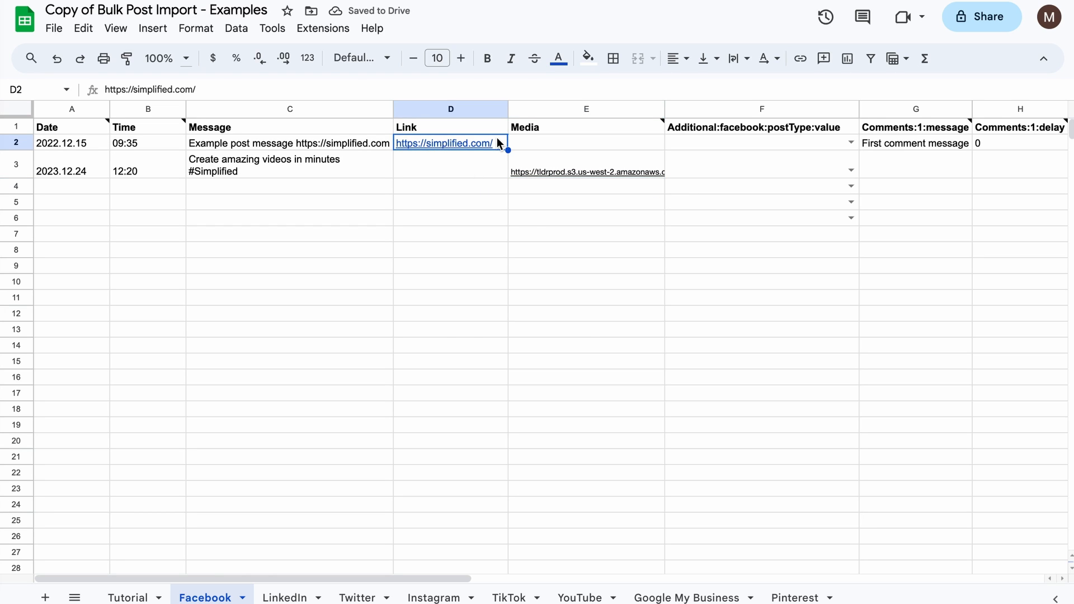
left_click(450, 171)
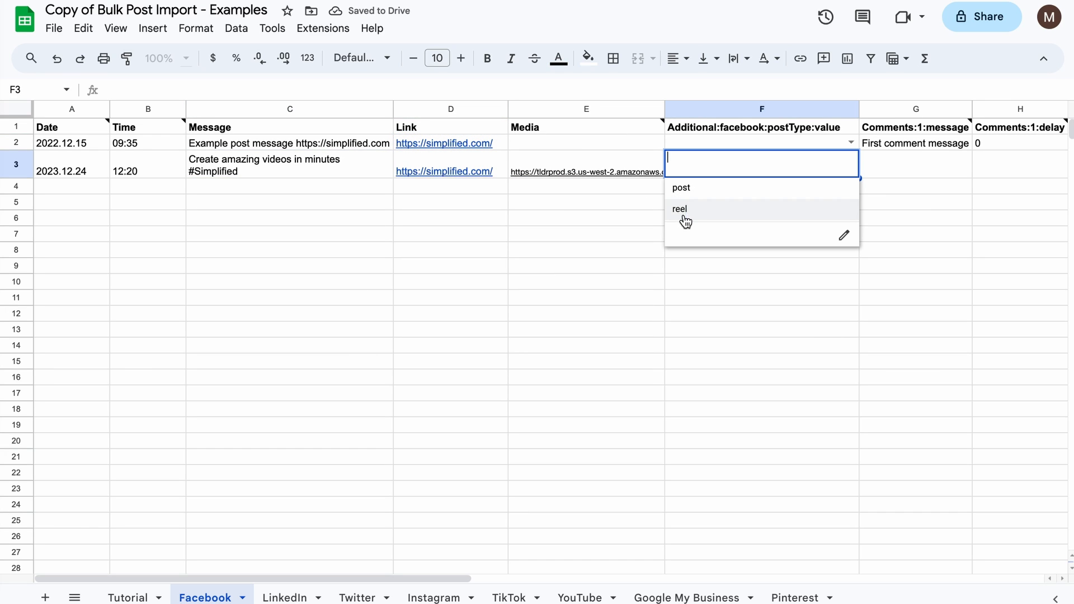
left_click(681, 188)
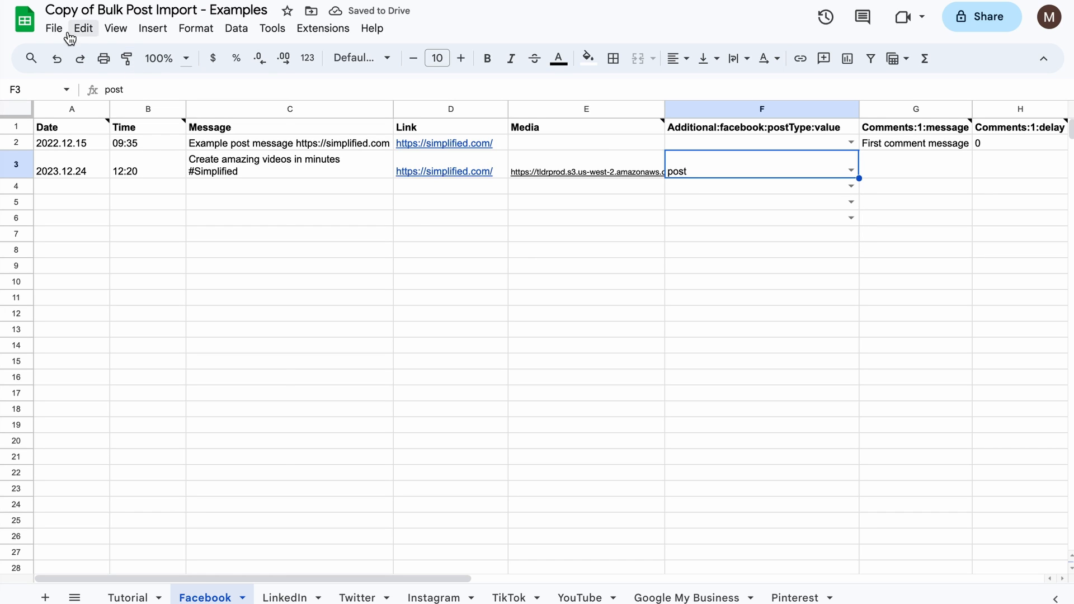
Download the Facebook sheet as a Comma Separated Values (.csv) file
left_click(53, 28)
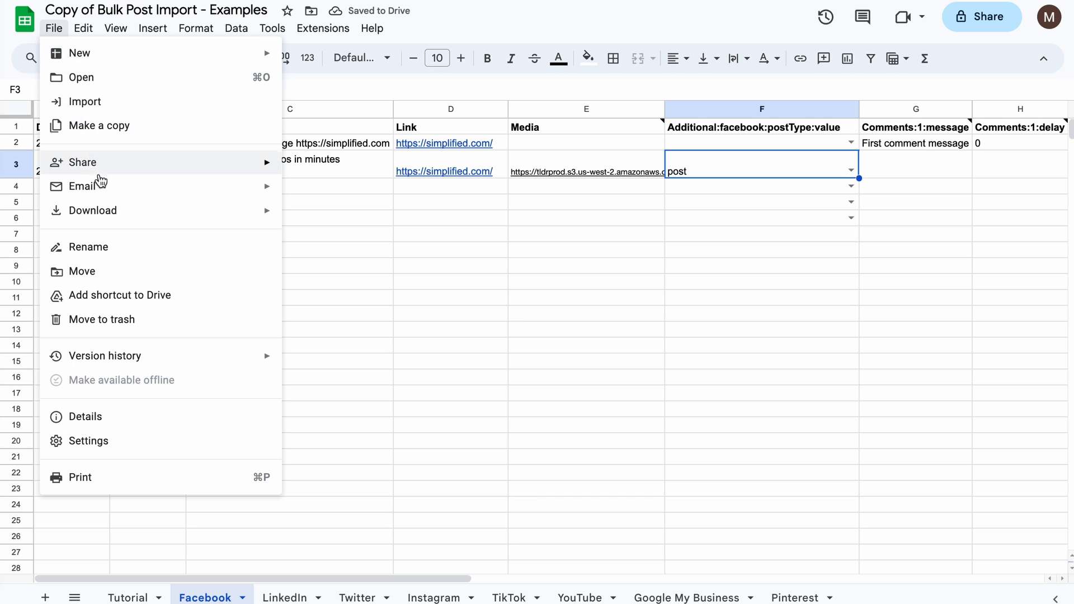
mouse_move(91, 210)
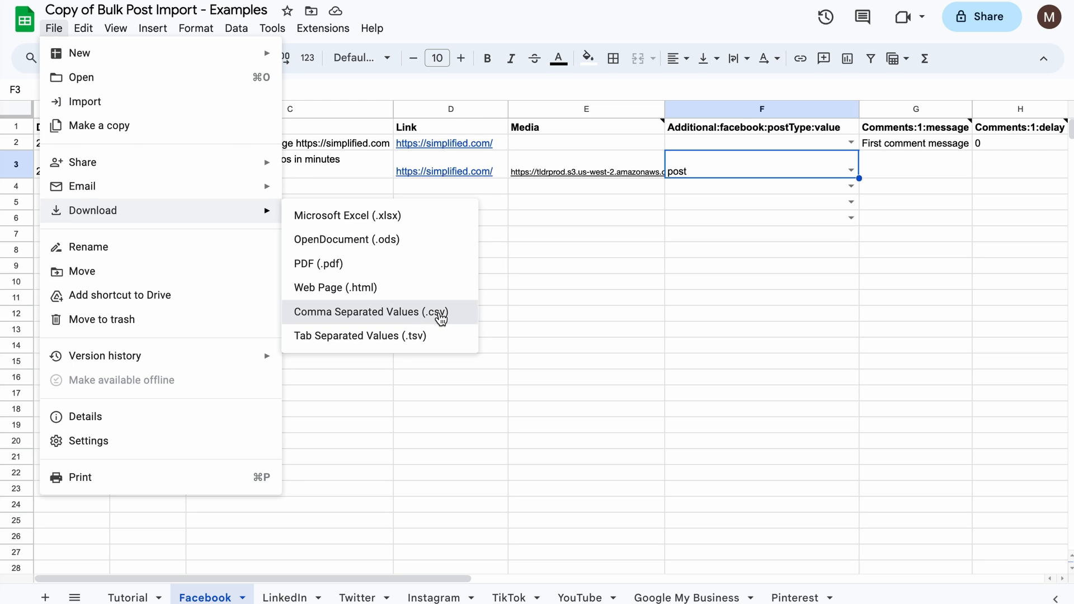
left_click(369, 311)
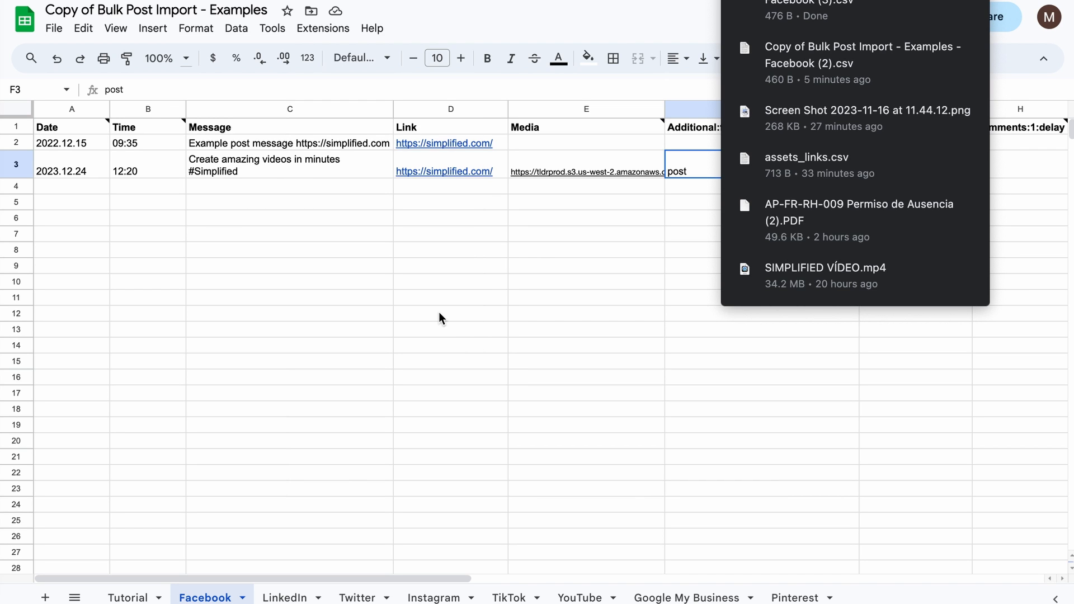